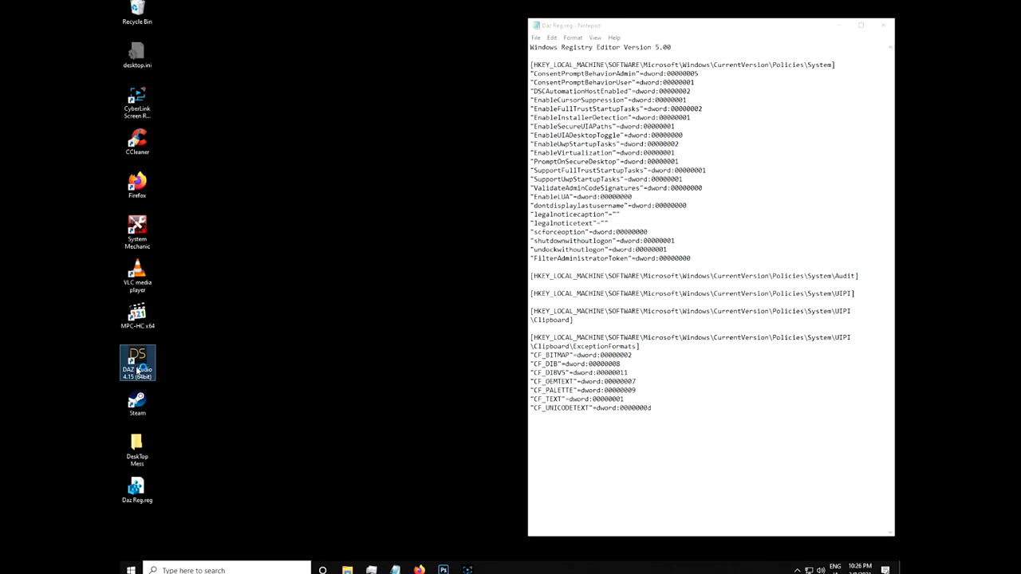
- Attempt to launch DAZ Studio and dismiss the elevated-permissions error
double_click(137, 362)
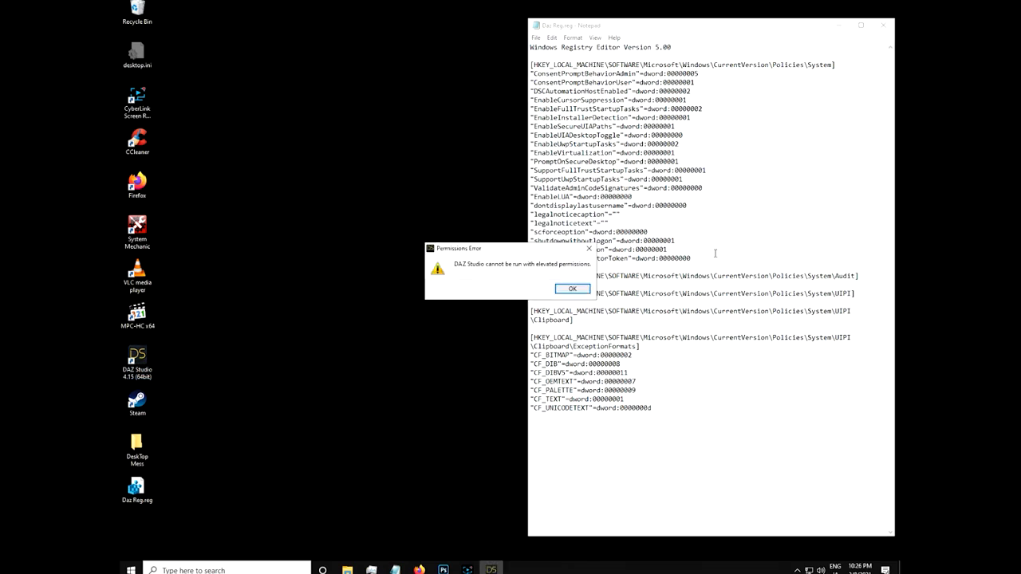
mouse_move(571, 288)
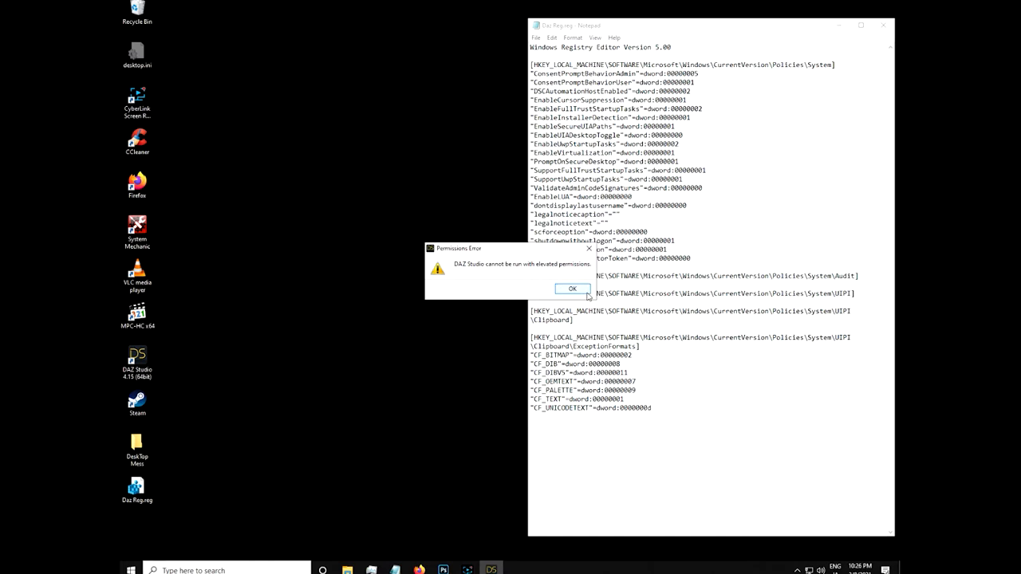
click(571, 287)
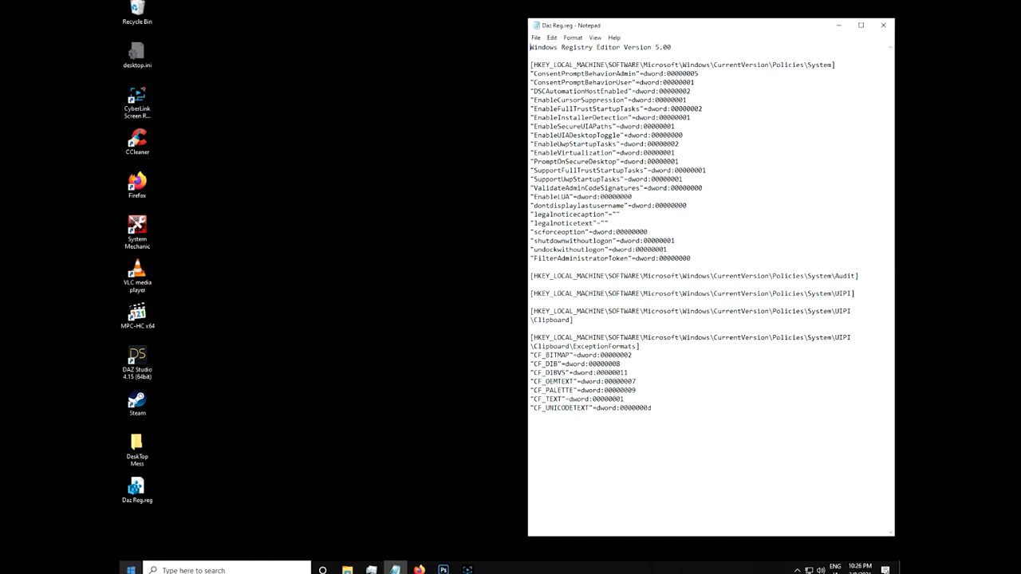
click(129, 571)
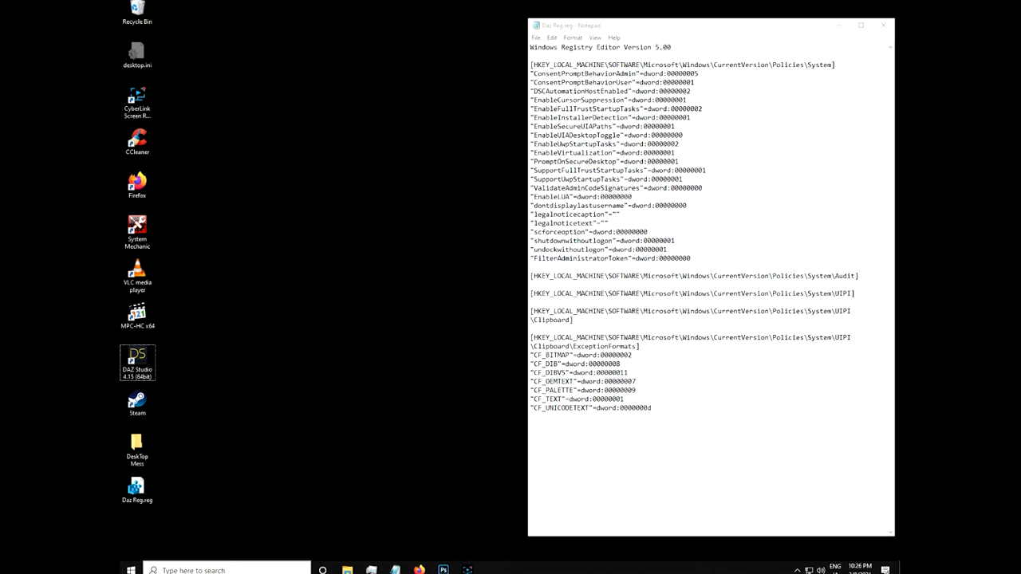
- Launch Registry Editor from the Start menu search for 'reg'
click(130, 569)
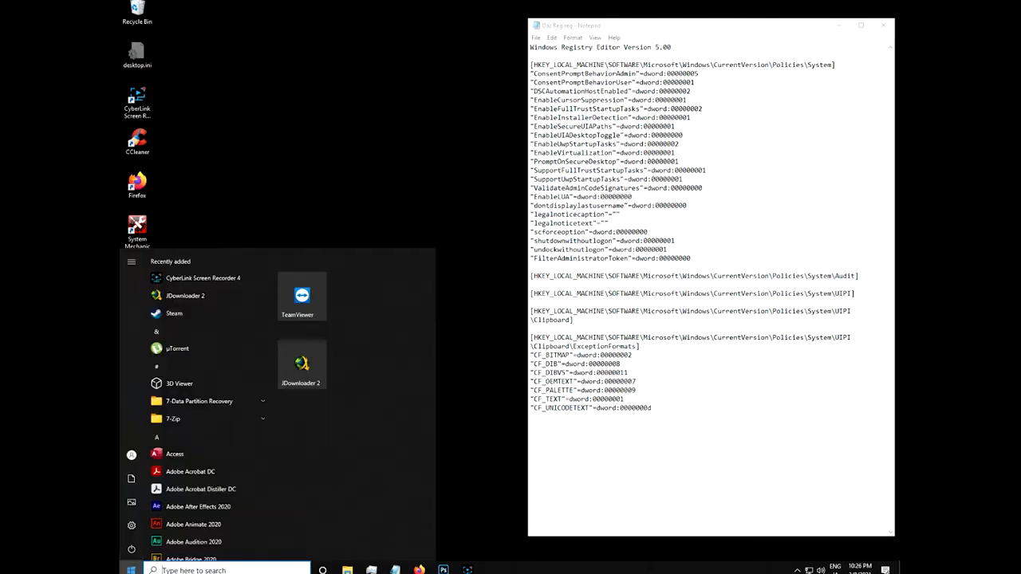
text(reg)
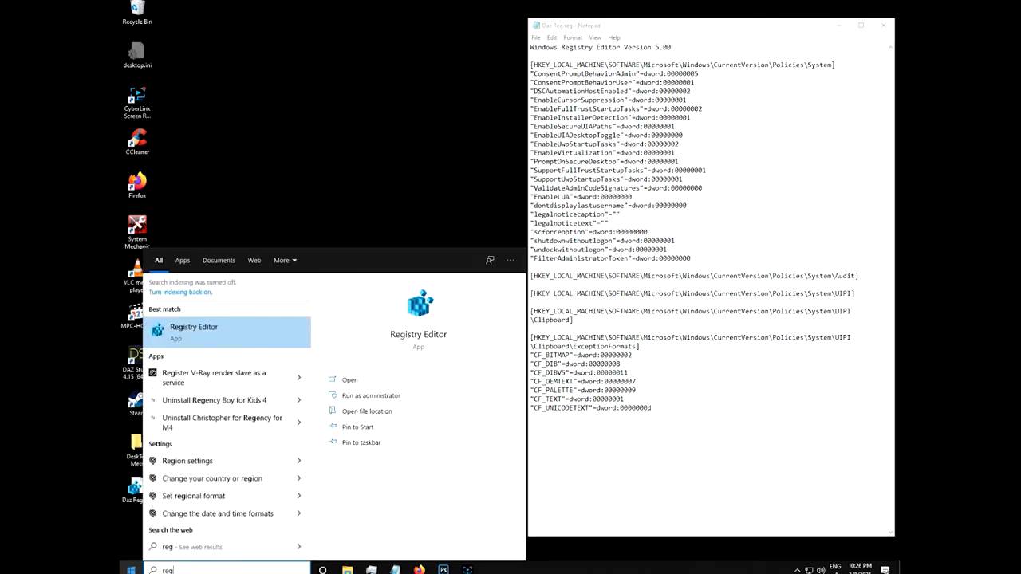
mouse_move(230, 325)
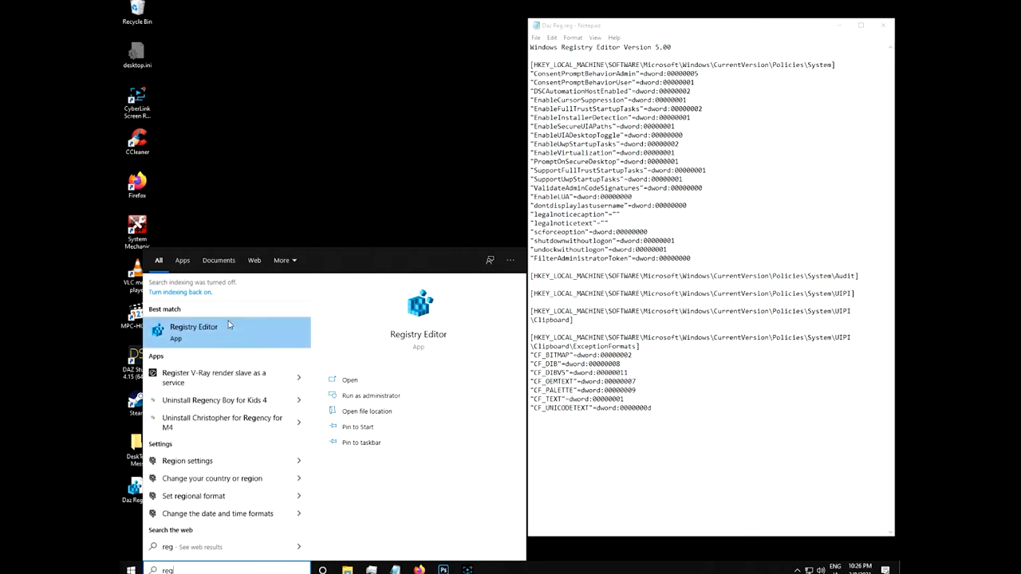
click(195, 327)
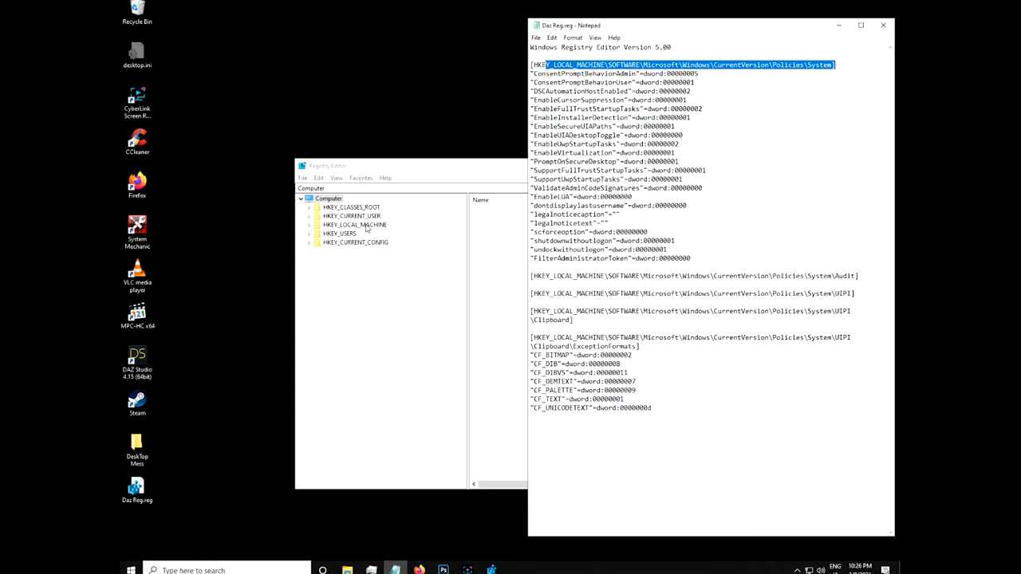
- Navigate to HKEY_LOCAL_MACHINE\SOFTWARE\Microsoft\Windows\CurrentVersion in the tree
click(309, 223)
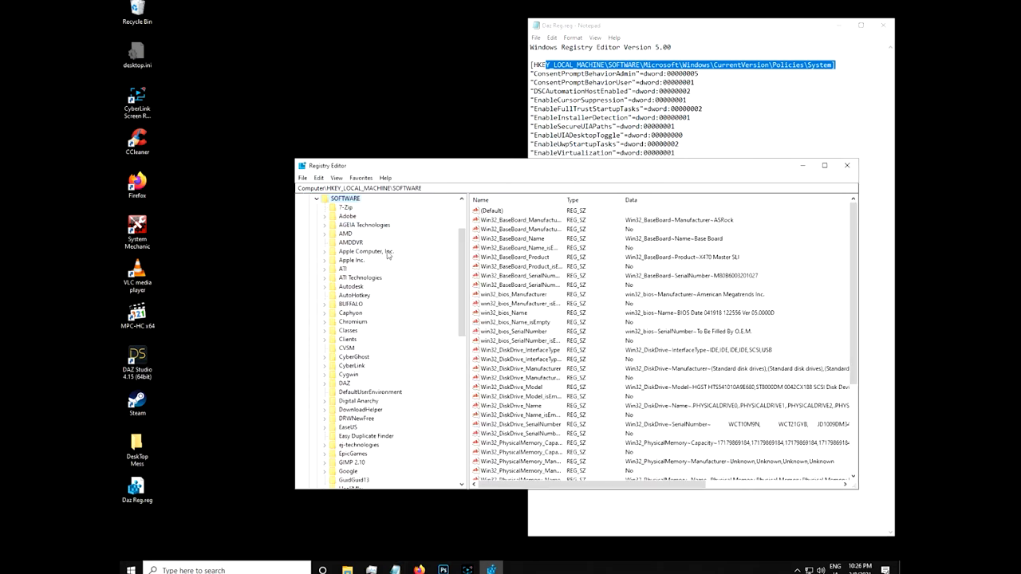
scroll(down, 3)
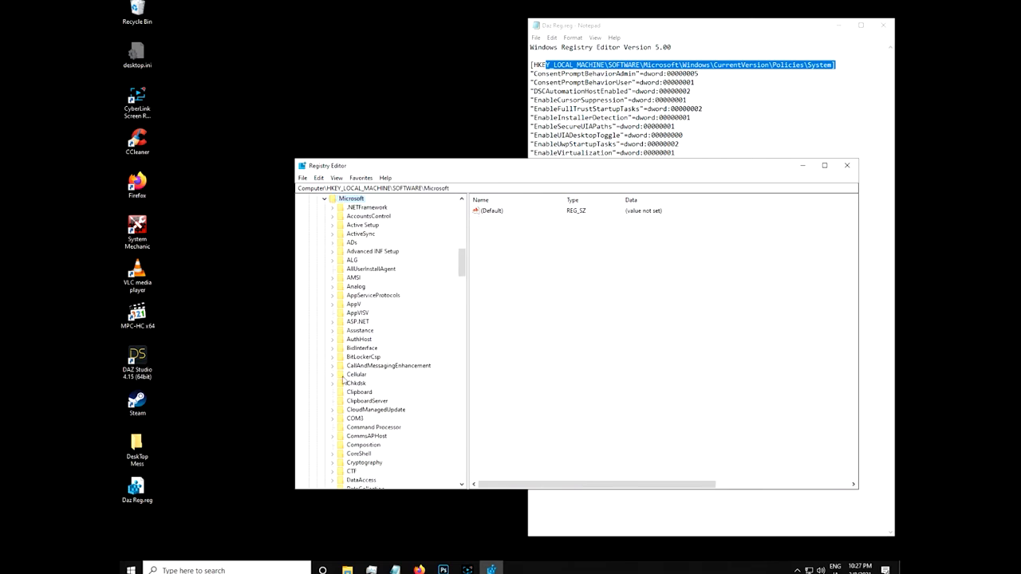
scroll(down, 3)
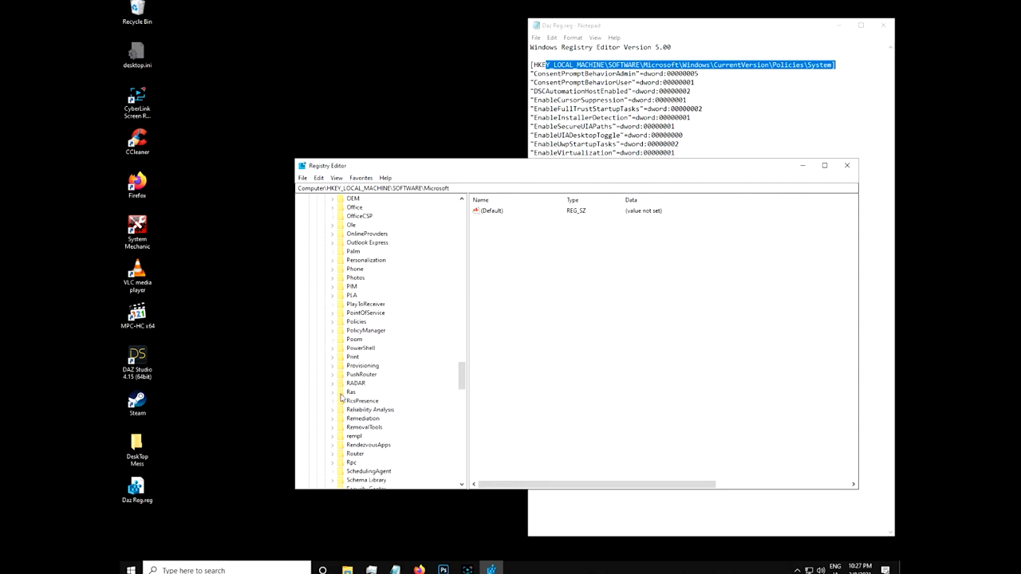
scroll(down, 3)
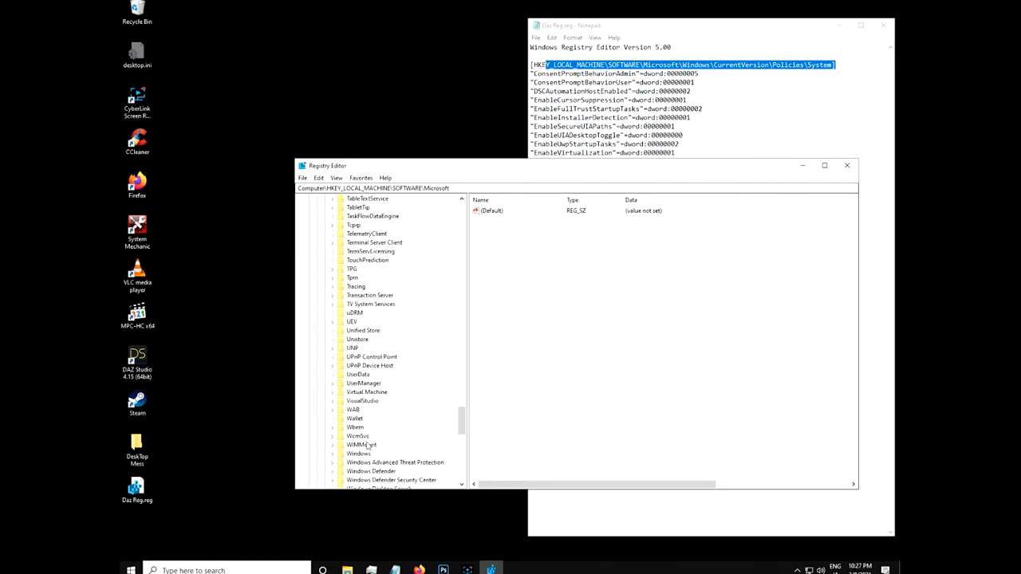
scroll(down, 3)
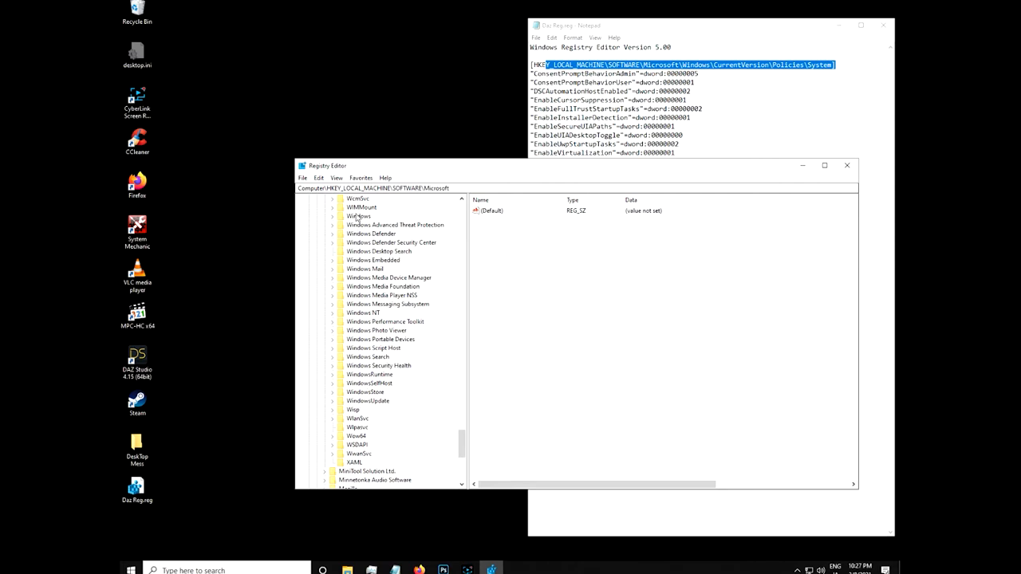
click(332, 217)
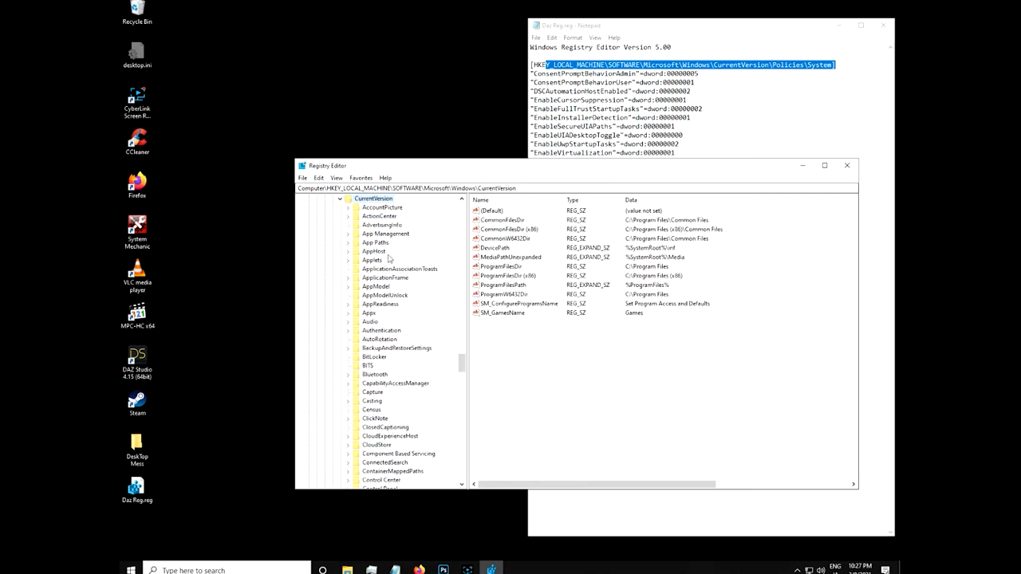
mouse_move(440, 301)
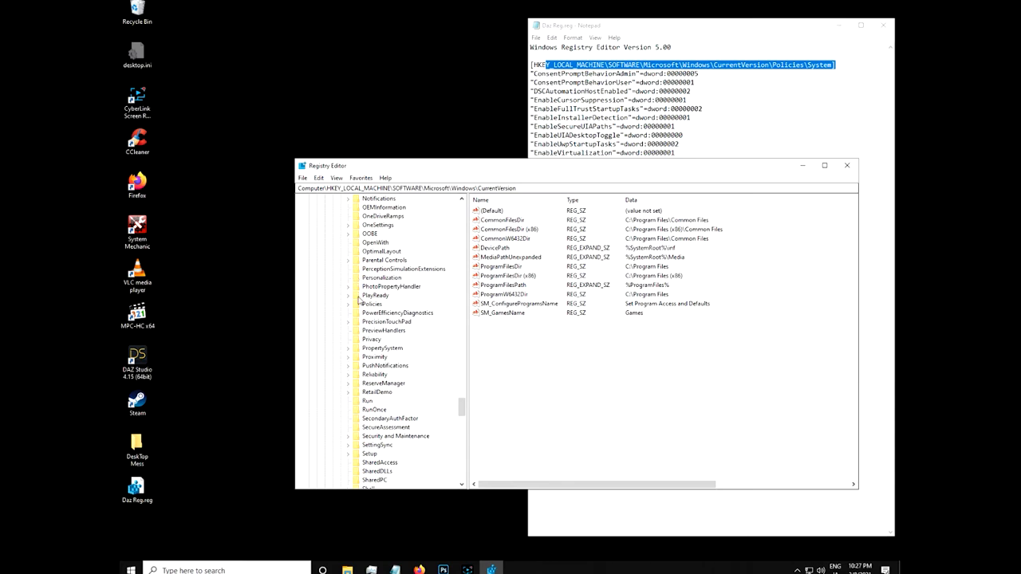
- Open the Policies\System key and select the EnableLUA value
click(372, 303)
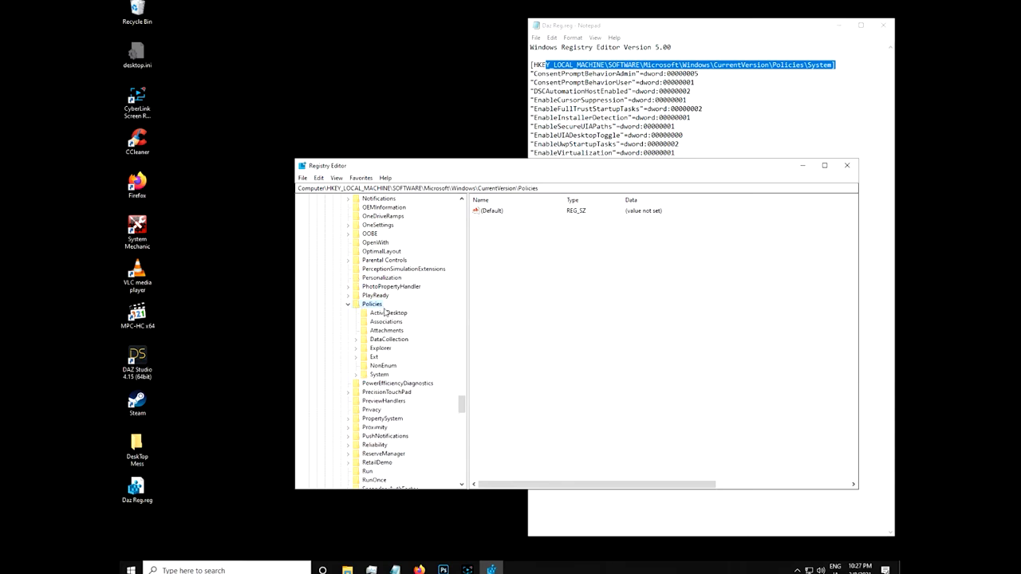
click(380, 373)
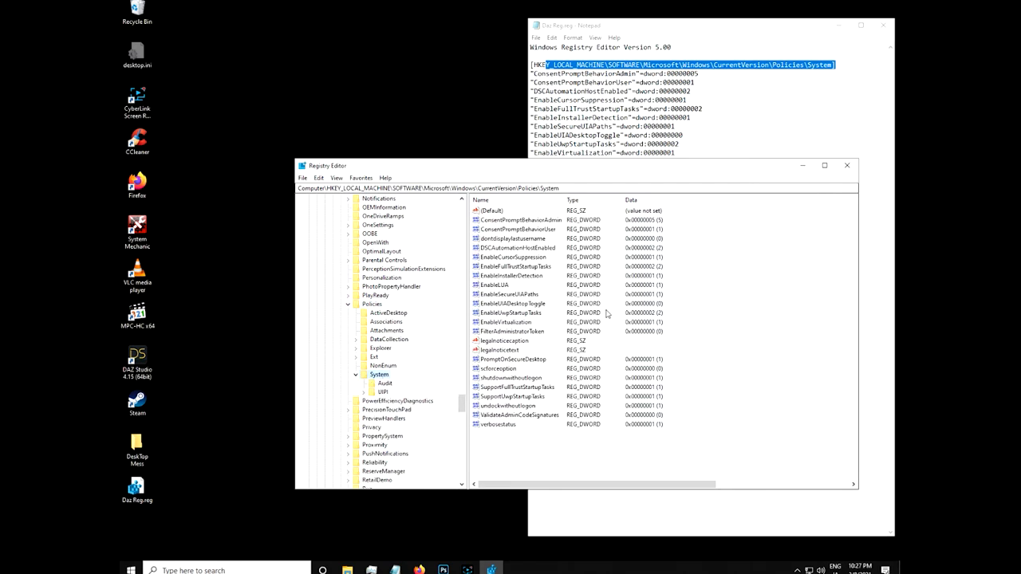
mouse_move(571, 374)
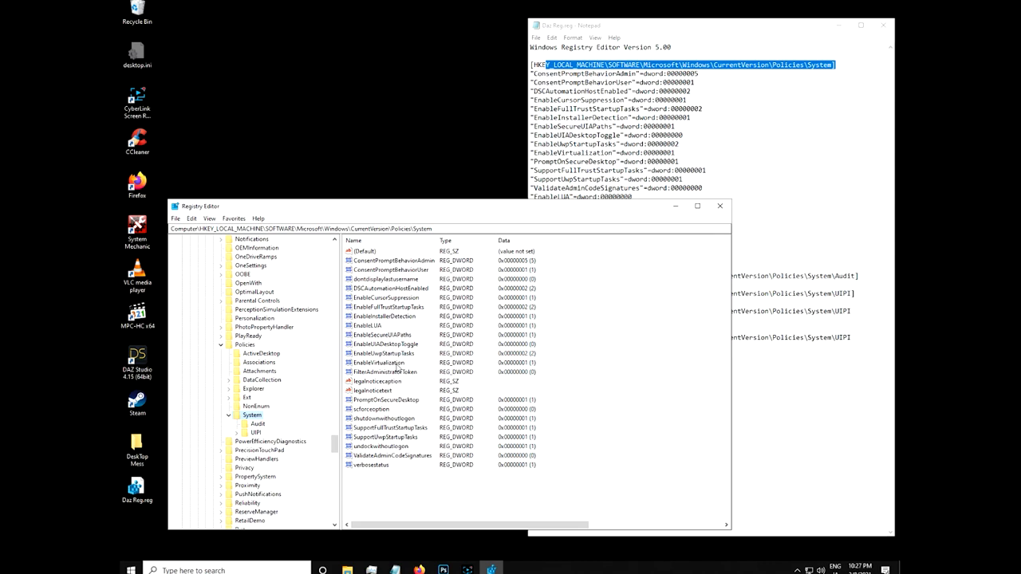
click(367, 325)
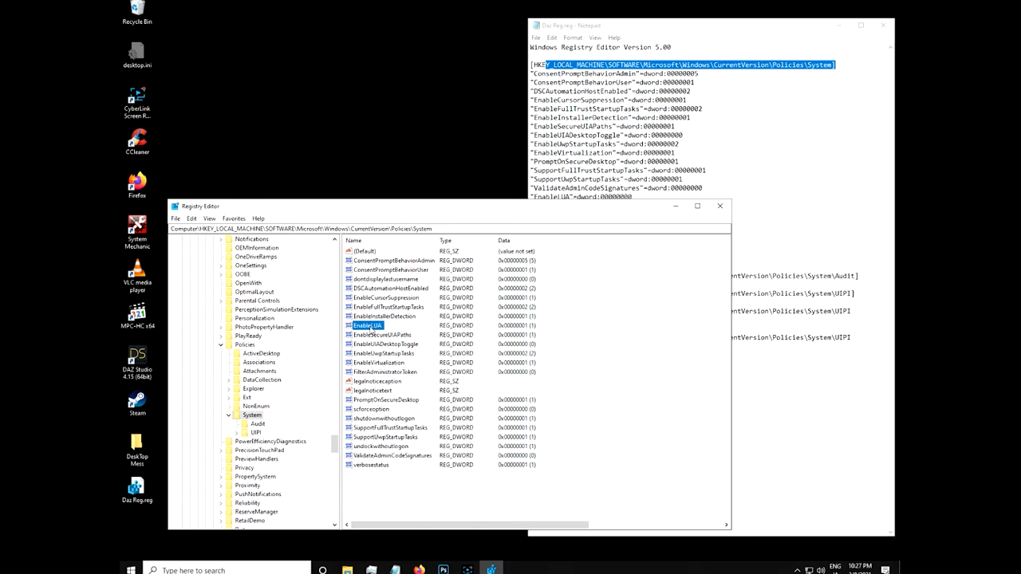
- Edit the EnableLUA DWORD with decimal base and confirm the new data
double_click(366, 325)
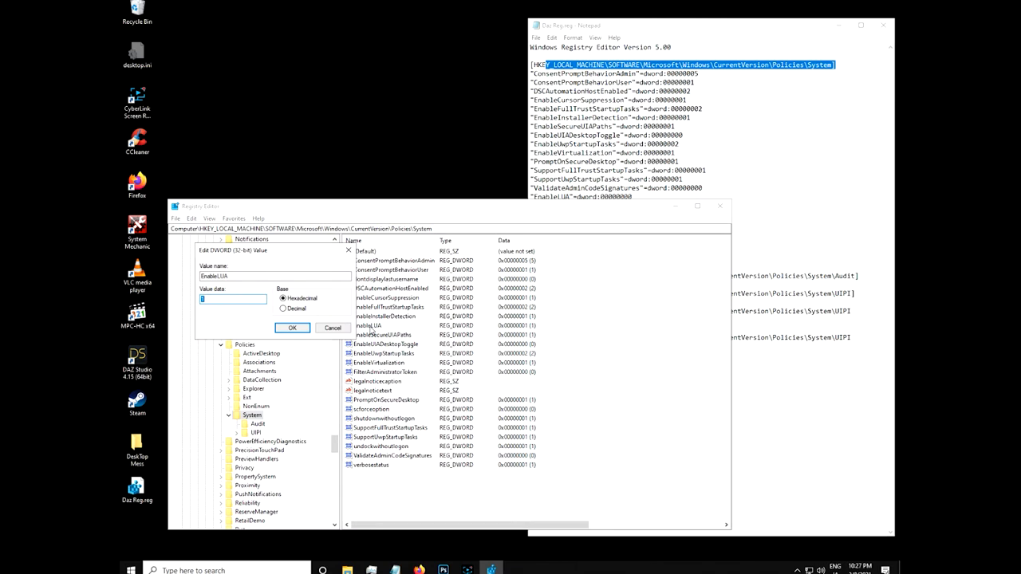
click(283, 309)
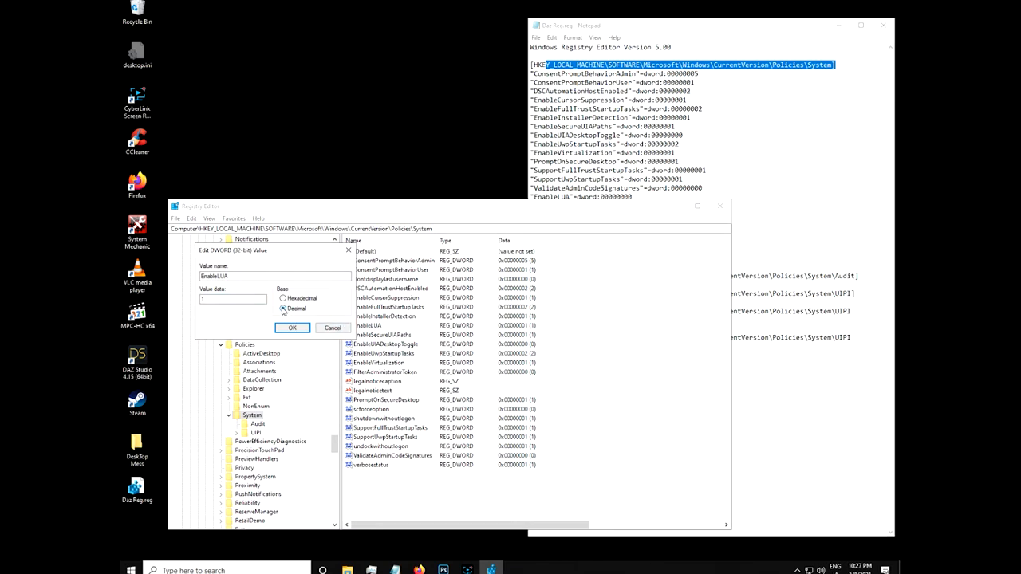
click(283, 298)
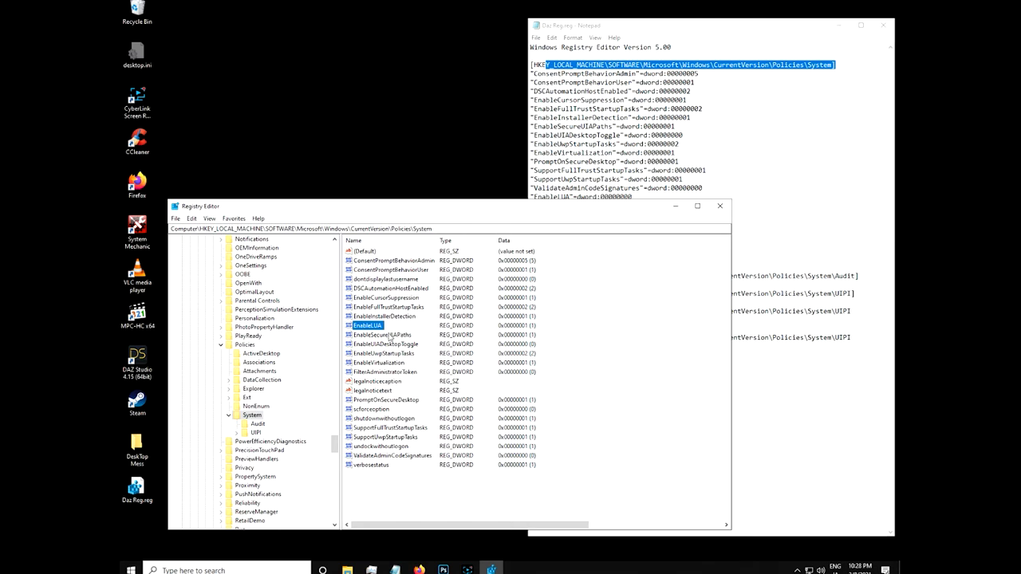
- Edit the EnableUIADesktopToggle DWORD and close the Notepad copy of the .reg text
click(382, 334)
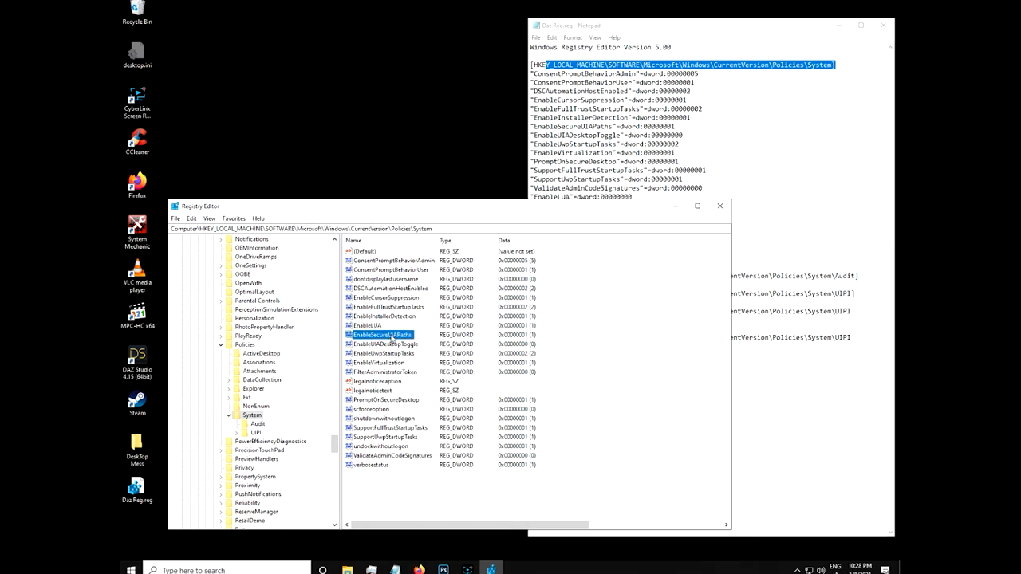
double_click(382, 335)
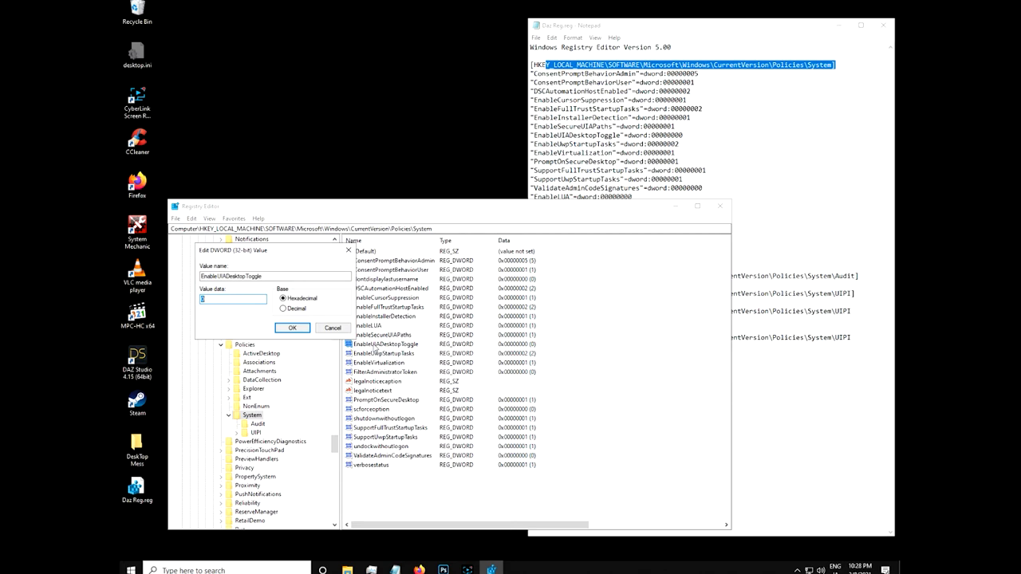
mouse_move(370, 343)
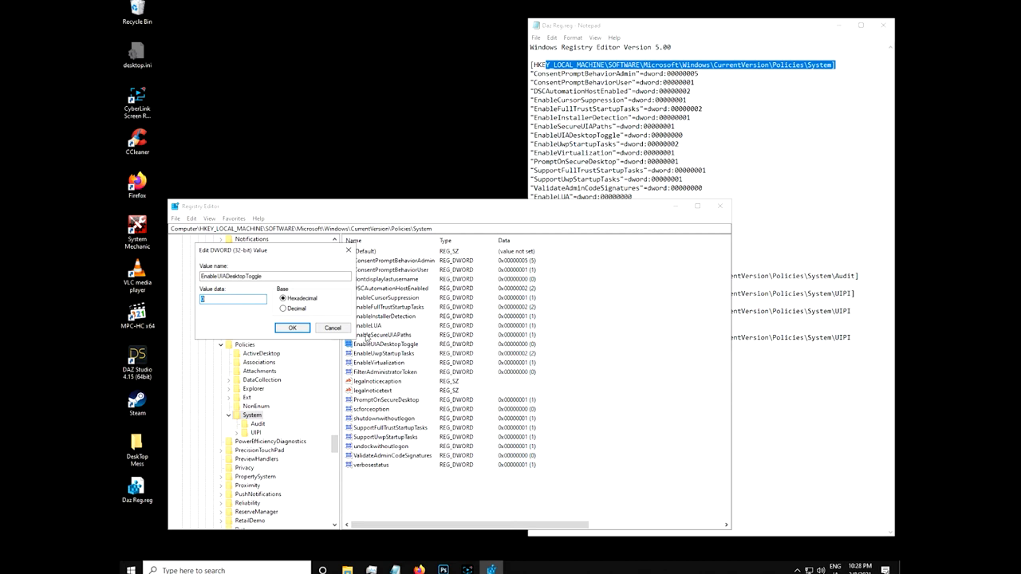
mouse_move(365, 334)
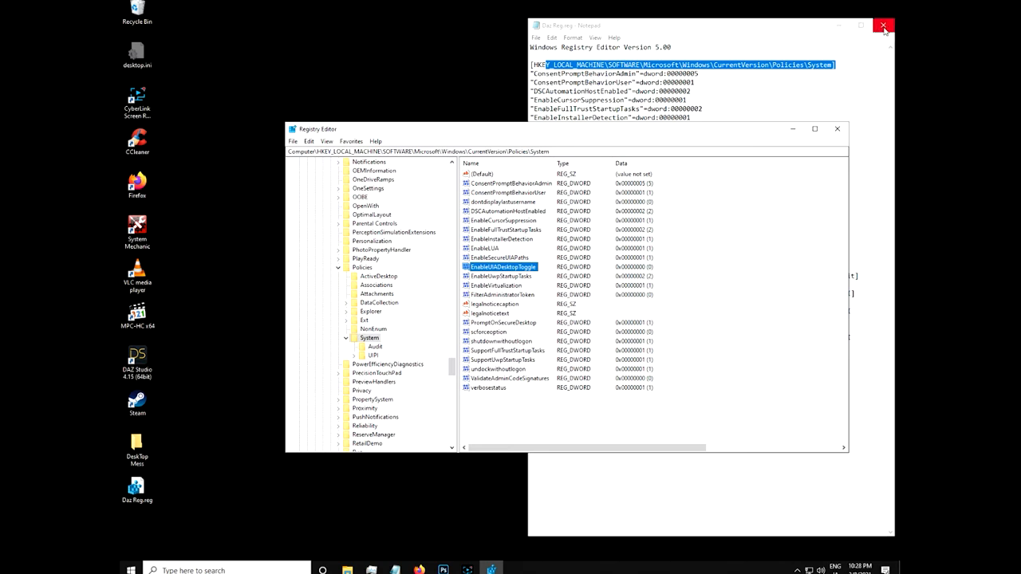
mouse_move(884, 25)
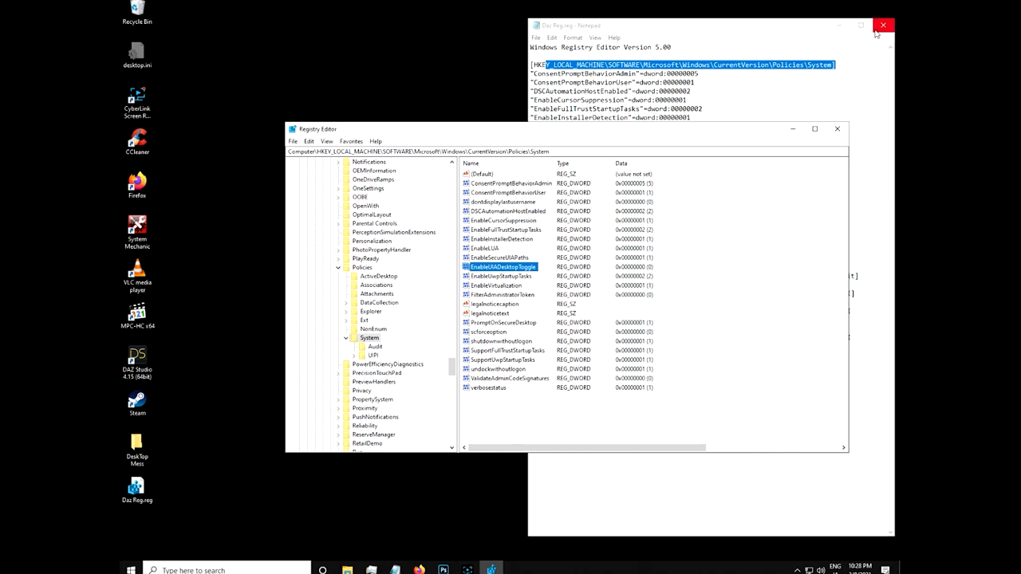
click(883, 25)
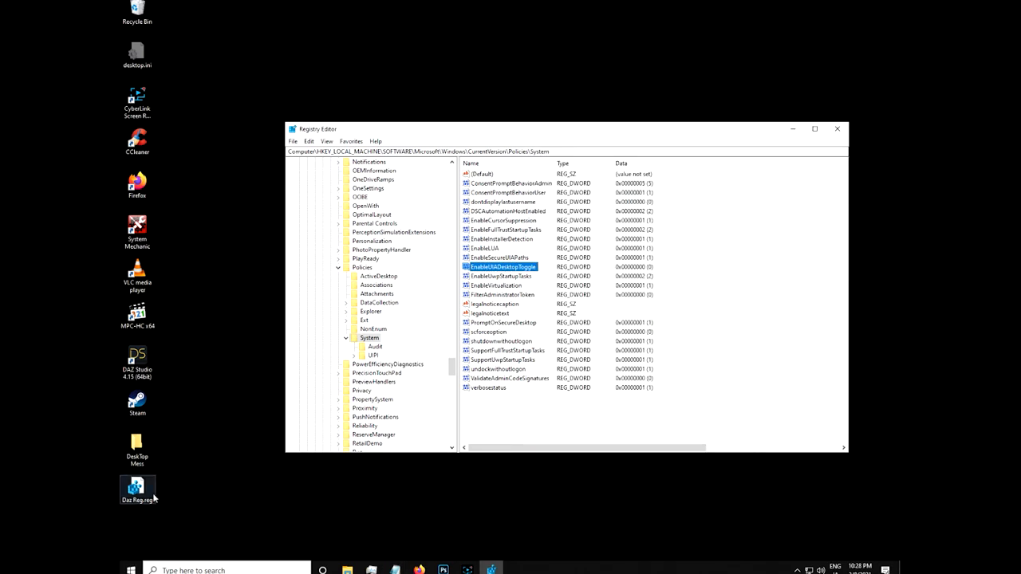
- Merge Daz Reg.reg from the desktop into the registry and launch DAZ Studio
double_click(138, 489)
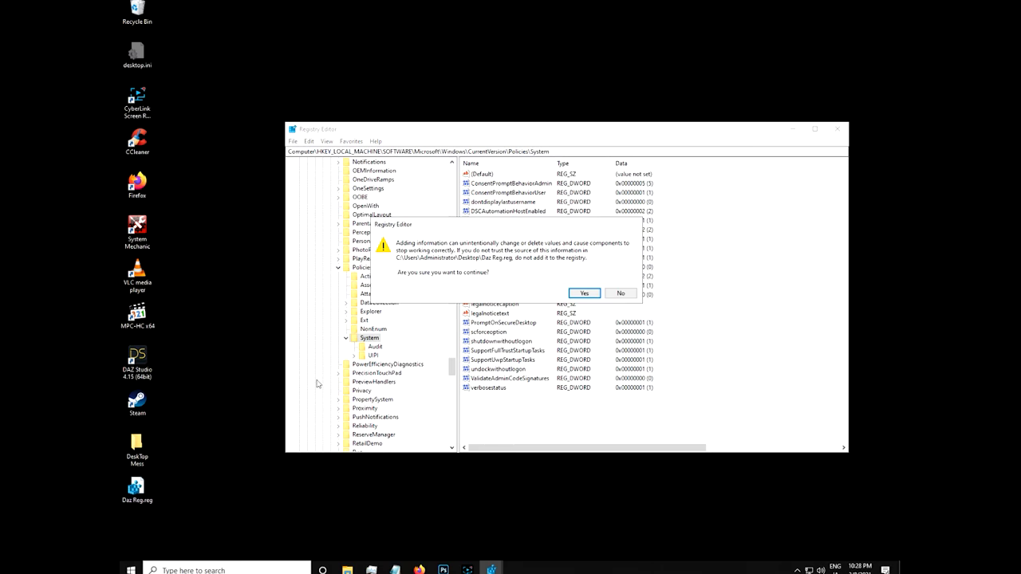
mouse_move(450, 278)
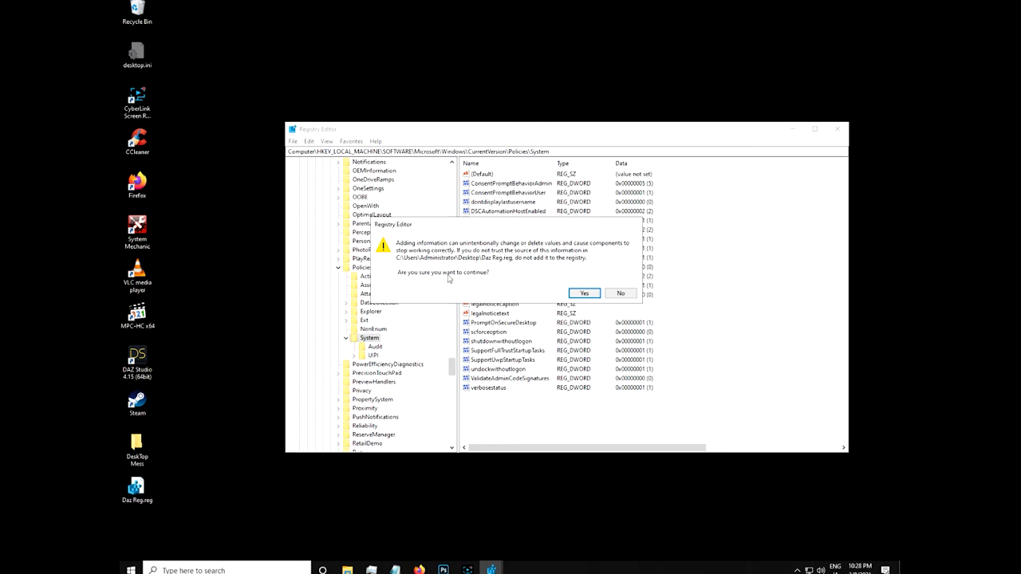
click(583, 294)
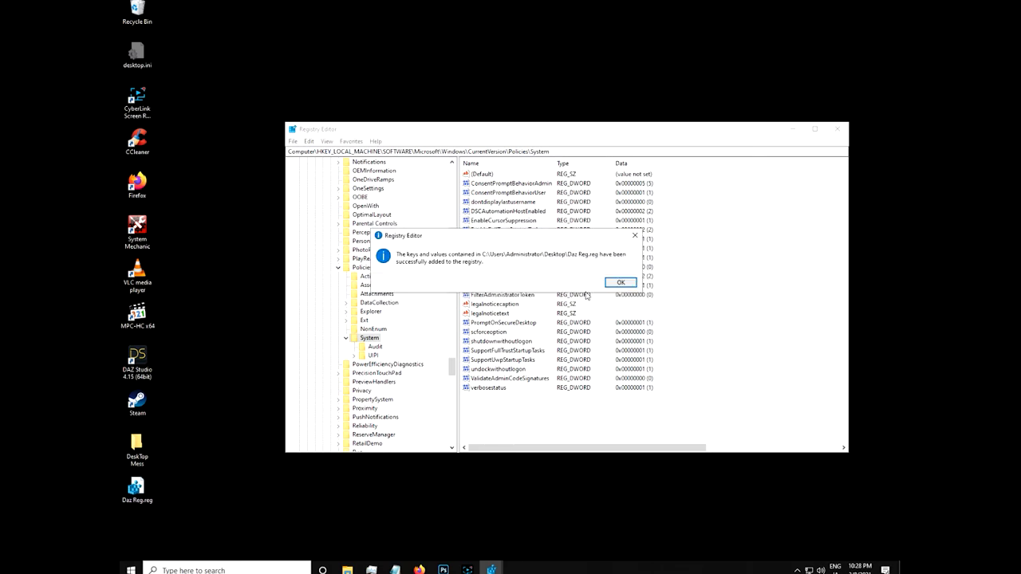
click(620, 283)
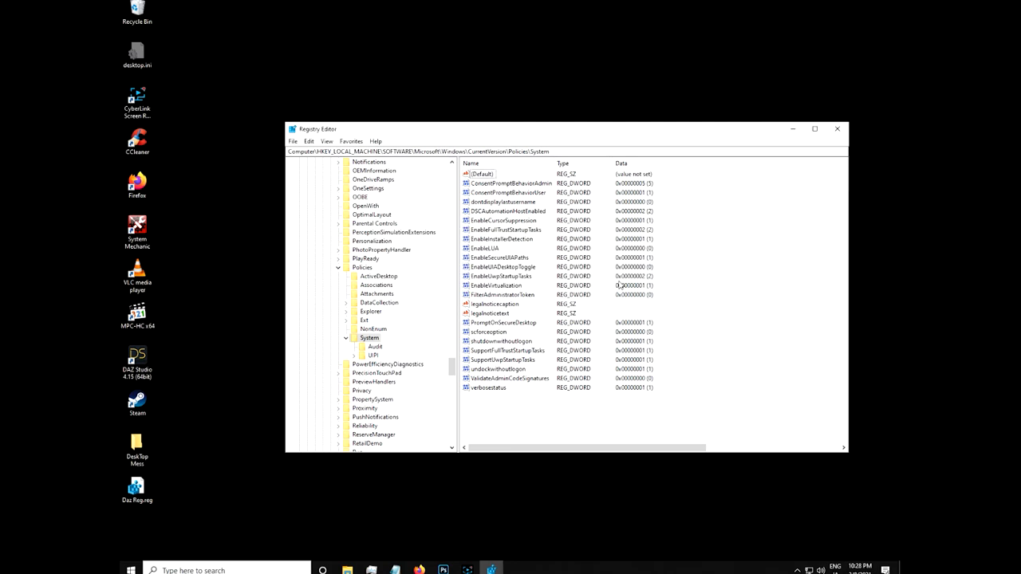
mouse_move(614, 286)
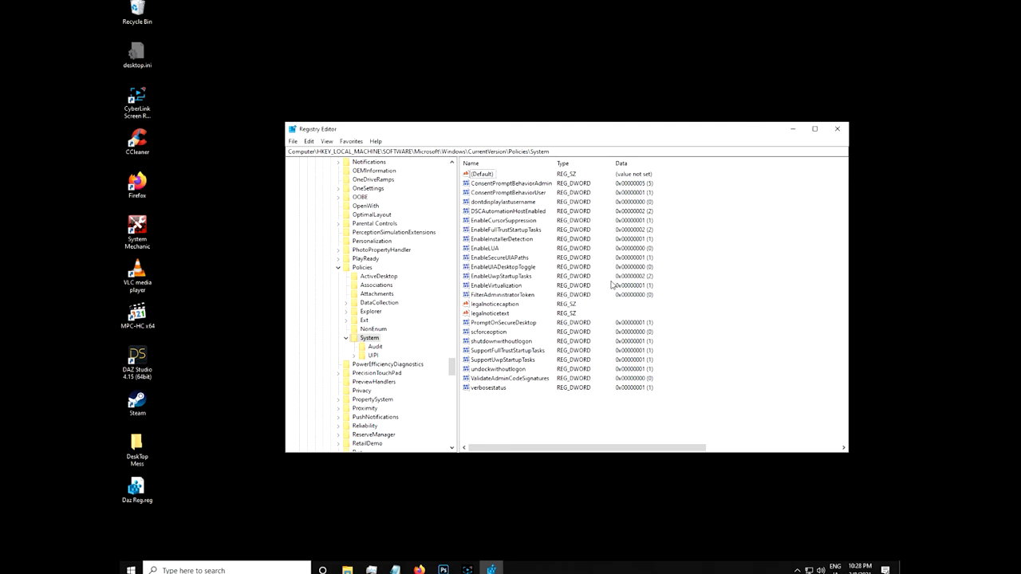
click(137, 362)
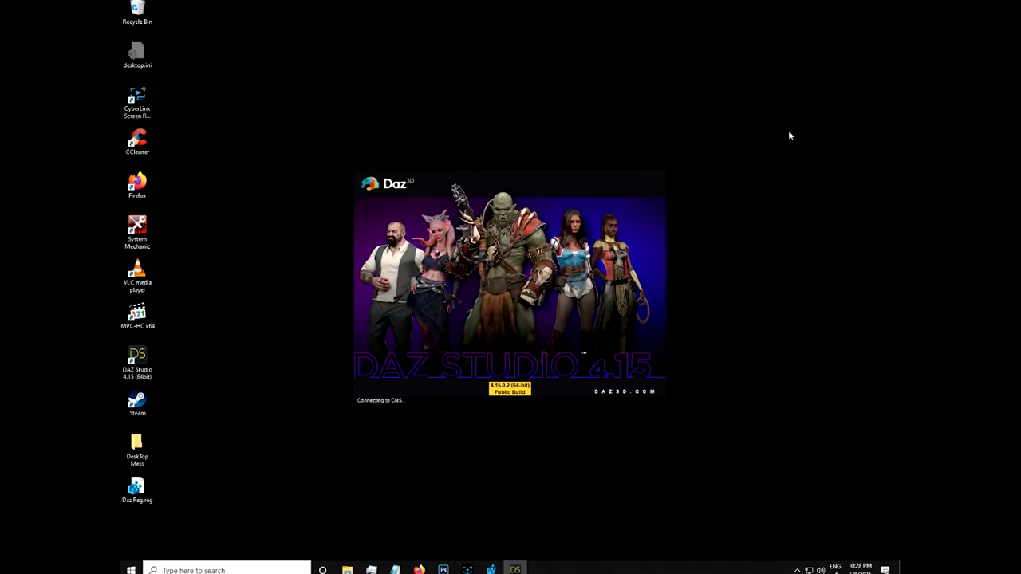
mouse_move(488, 162)
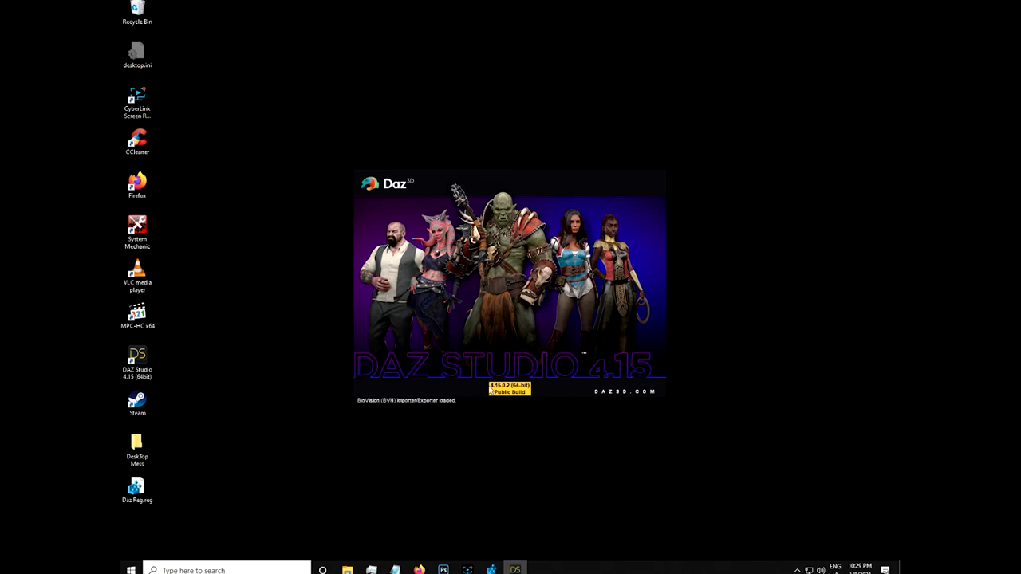
mouse_move(578, 335)
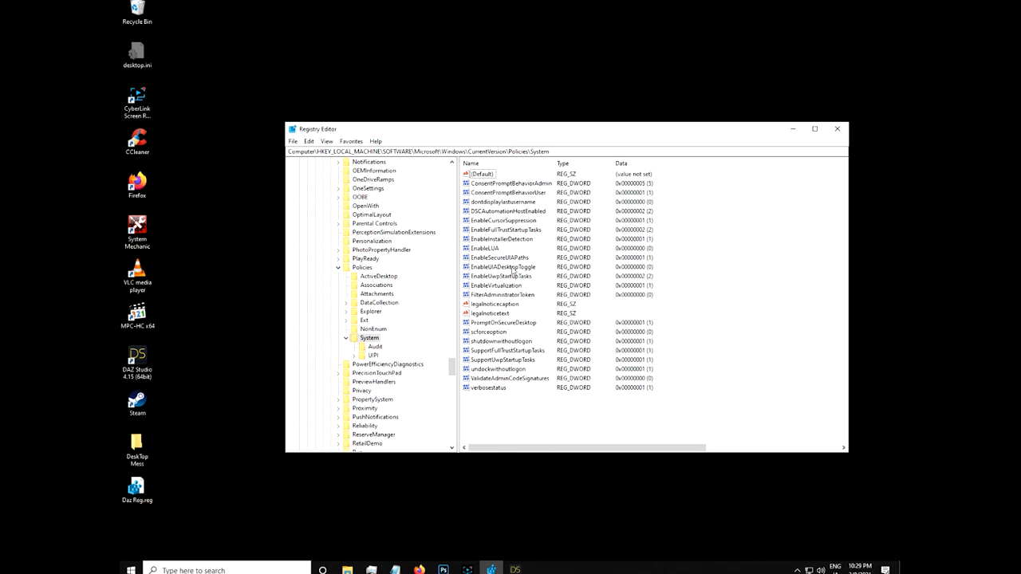
- Edit the EnableSecureUIAPaths DWORD and confirm its new value
double_click(501, 258)
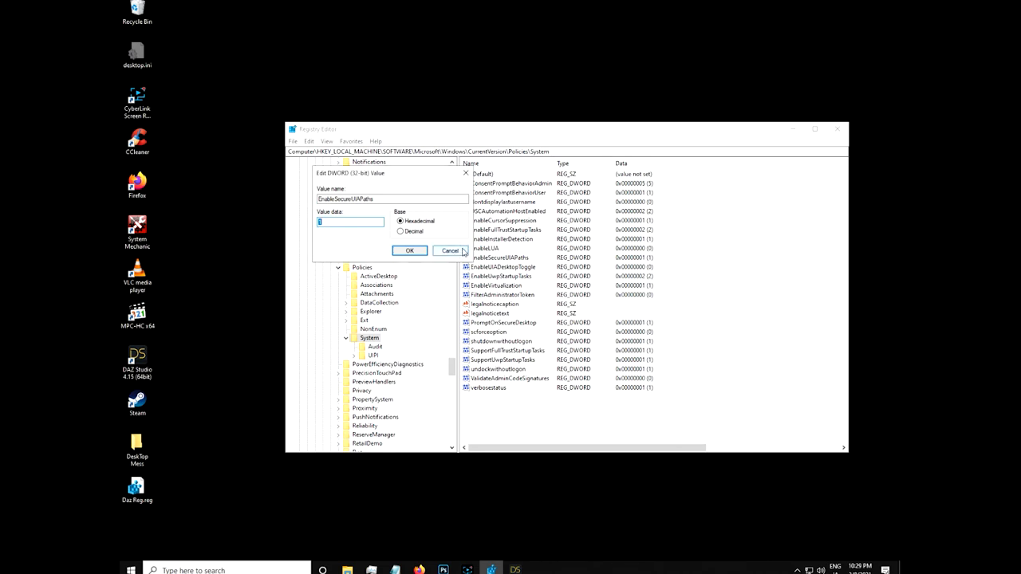
click(408, 250)
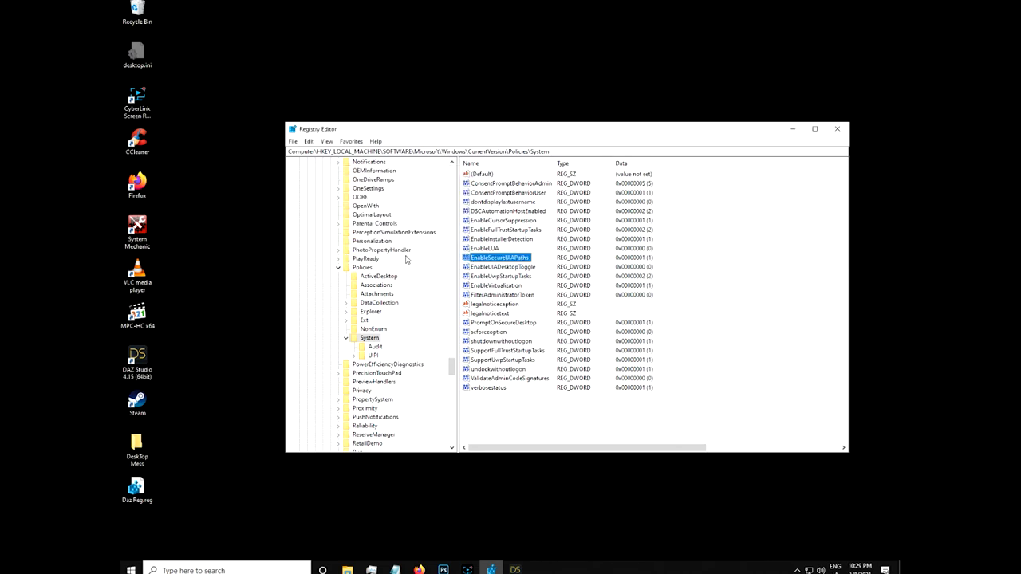
click(293, 140)
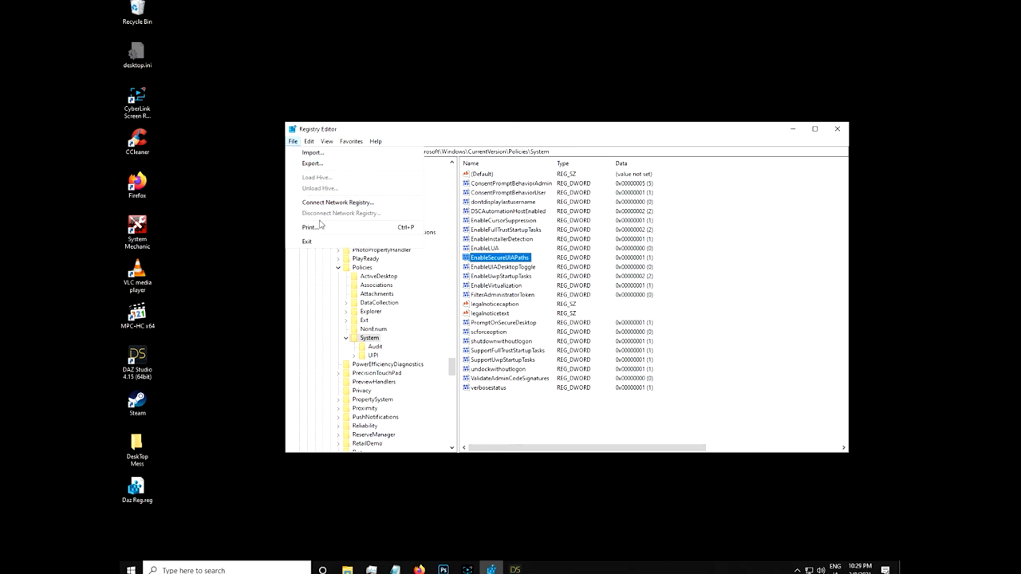
- Export the Policies\System branch as 'DAz permission fix' with the Desktop as save location
click(312, 163)
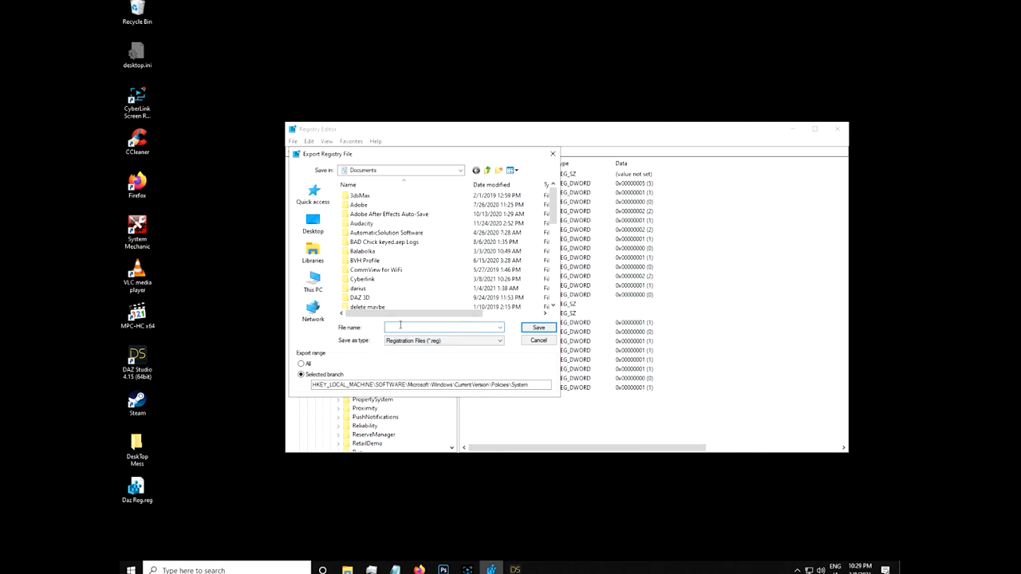
text(DAz fix)
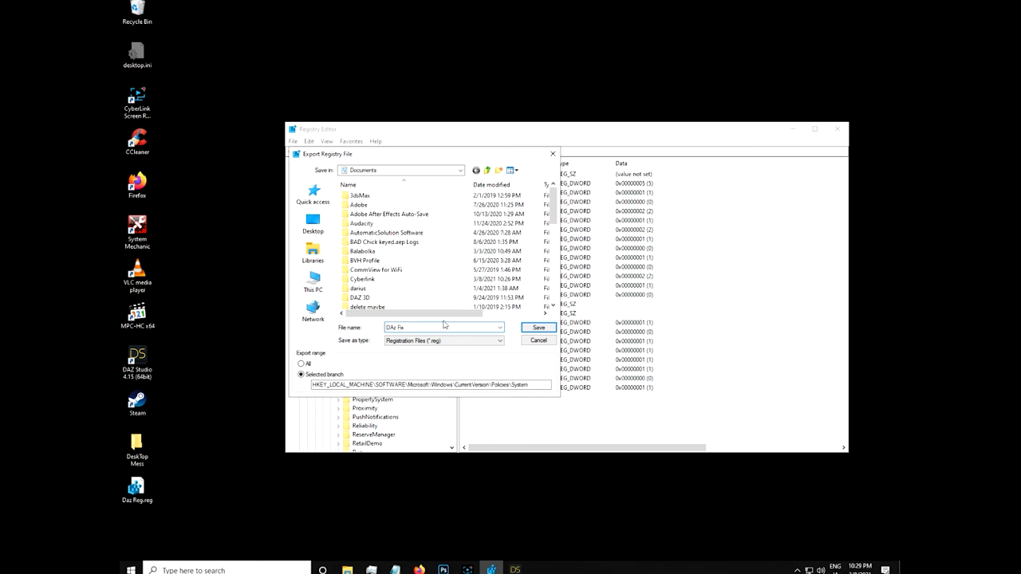
mouse_move(370, 330)
text(permission )
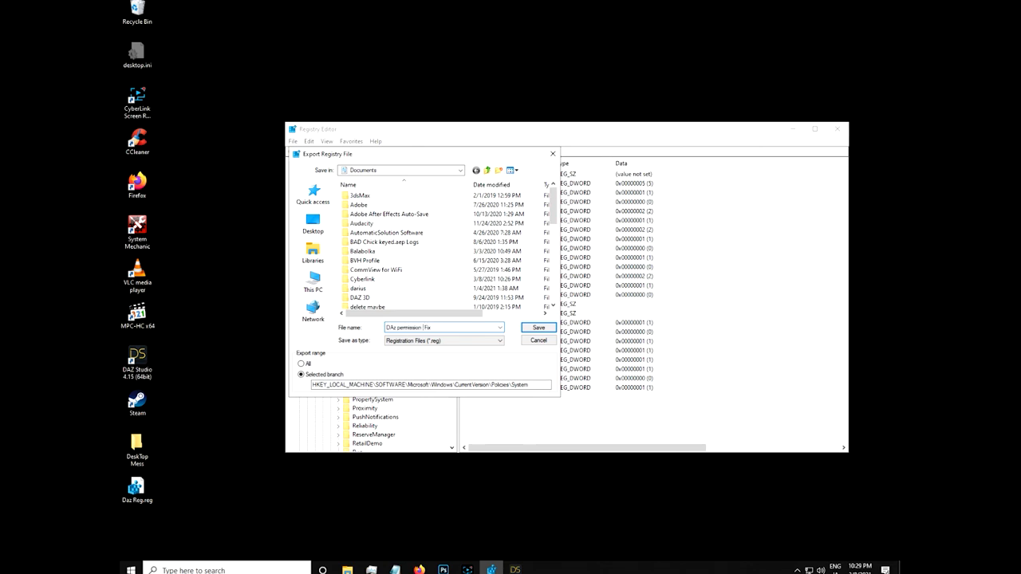
text(fix)
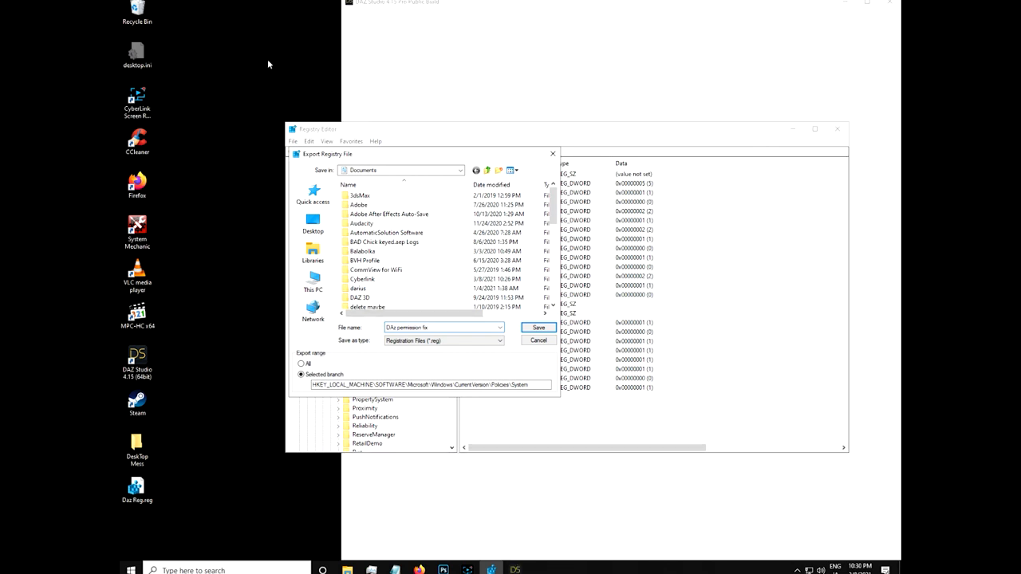
click(313, 223)
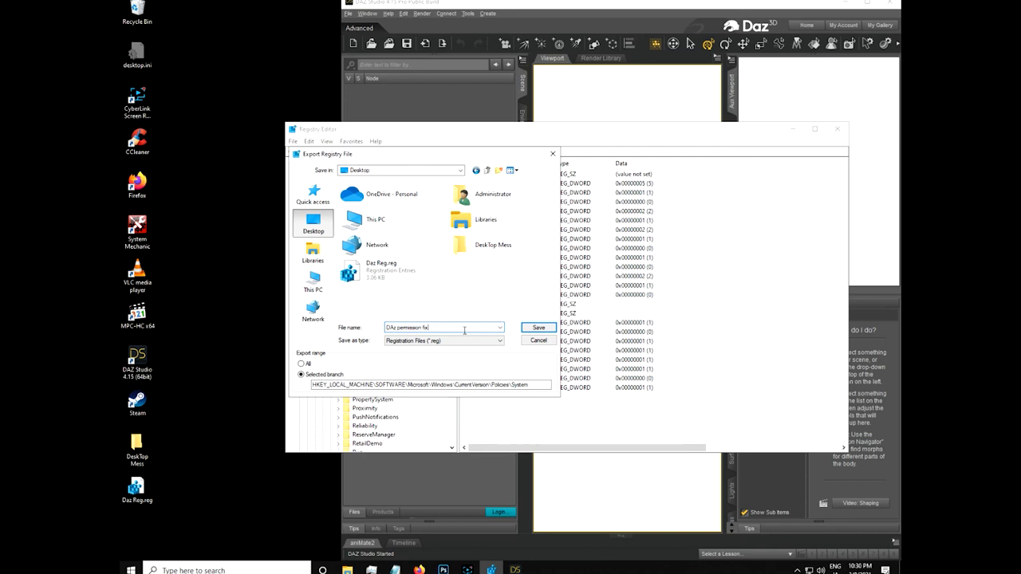
- Save the .reg export, dismiss DAZ's Configuration Error and close its Home window
click(540, 327)
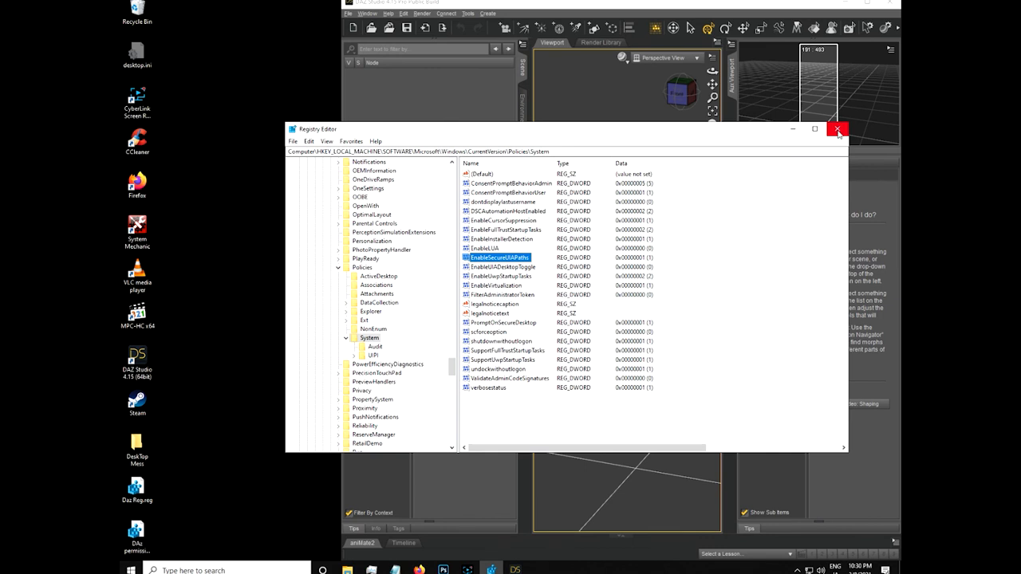
mouse_move(838, 129)
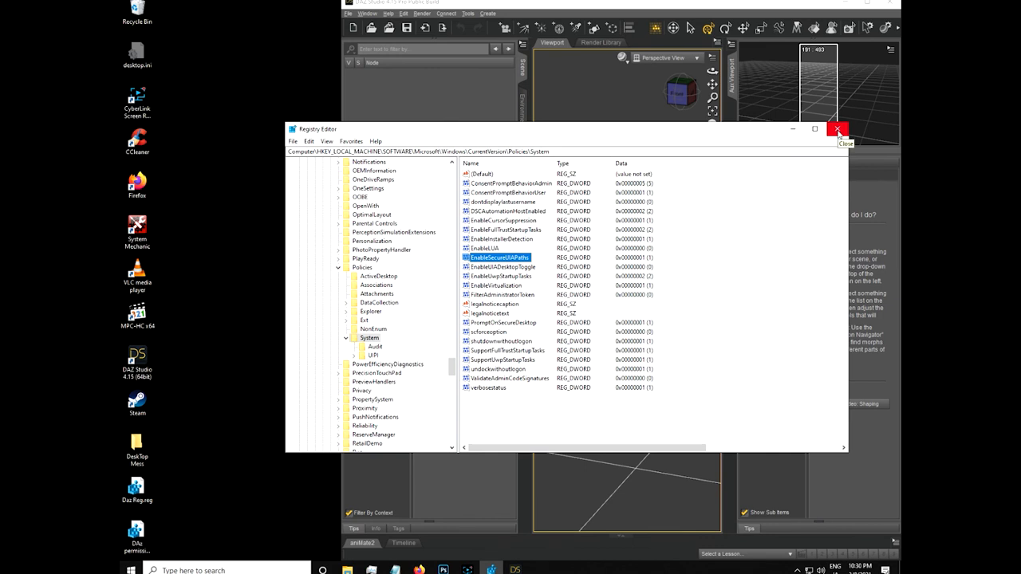
mouse_move(881, 40)
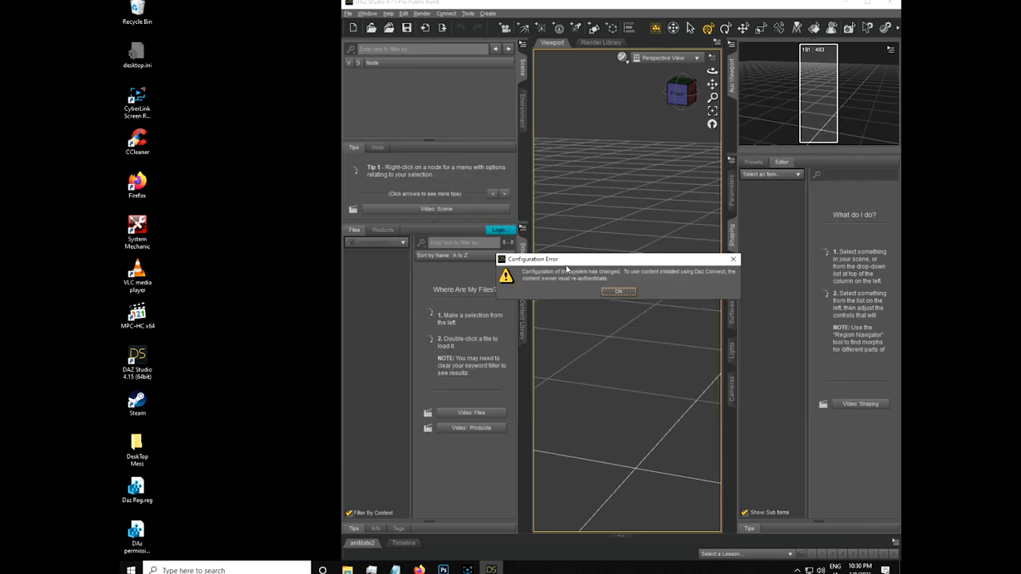
click(618, 290)
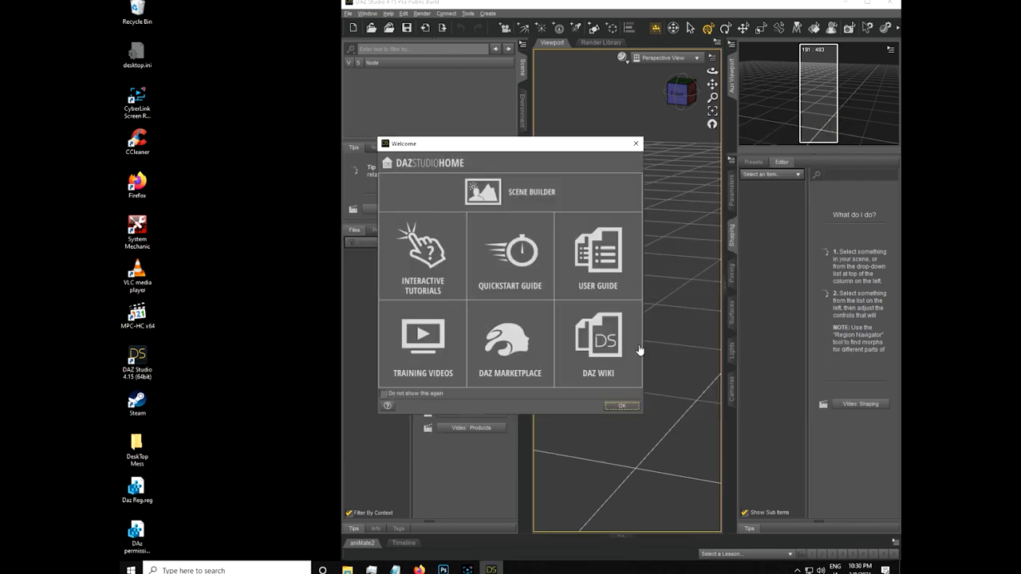
click(622, 407)
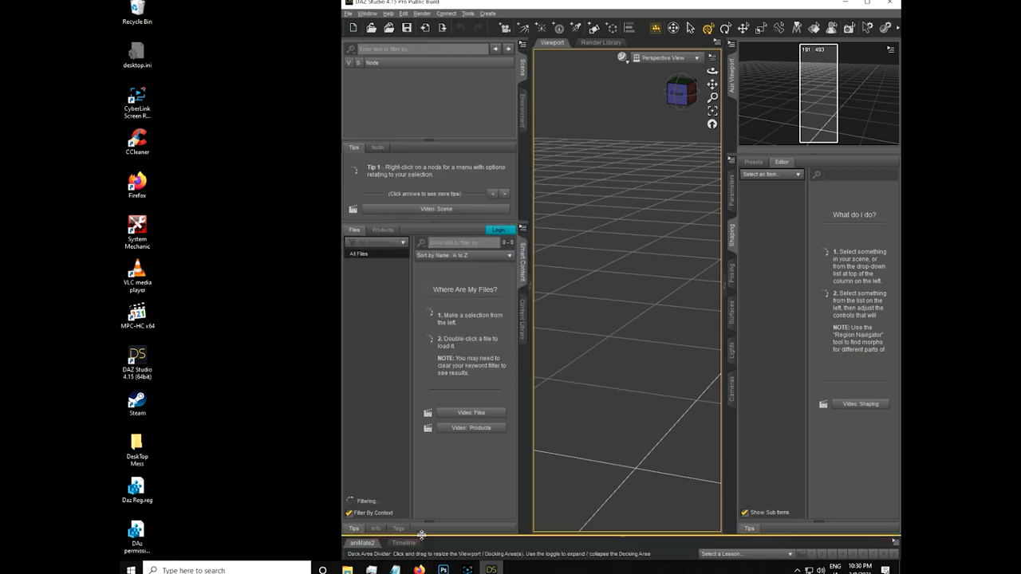